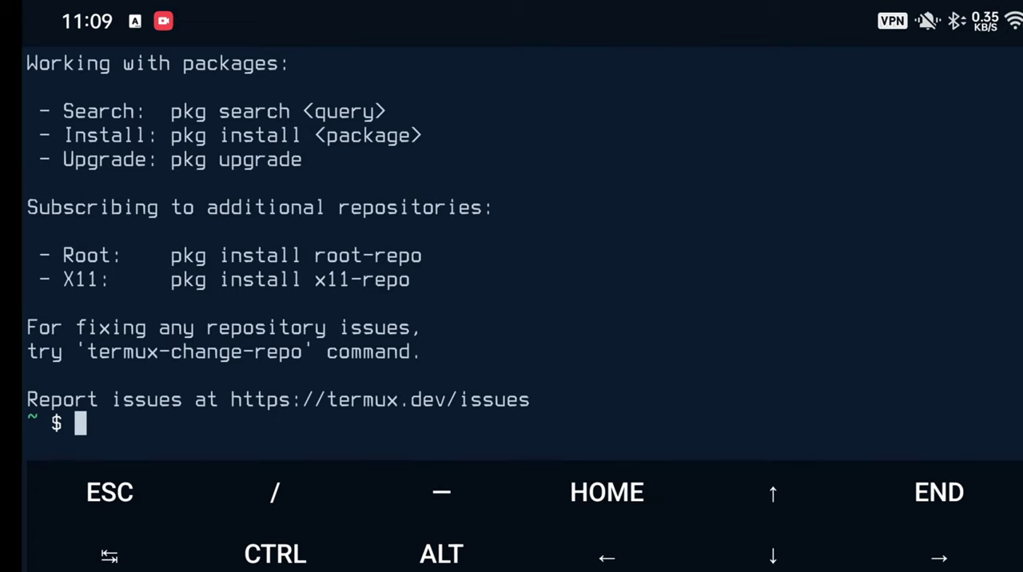
Launch the ECL Common Lisp REPL by entering the ecl command.
type("ec")
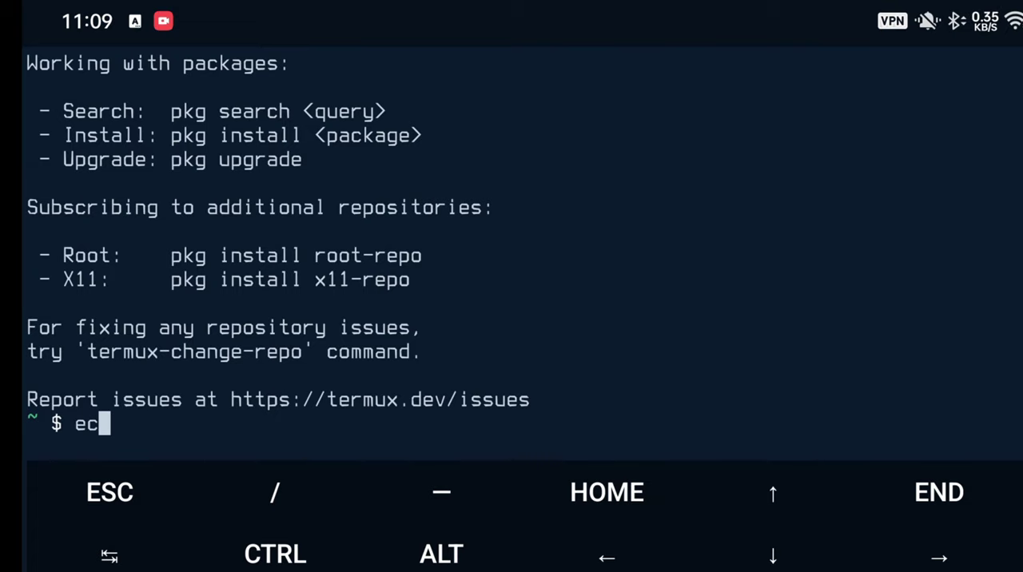
type("l")
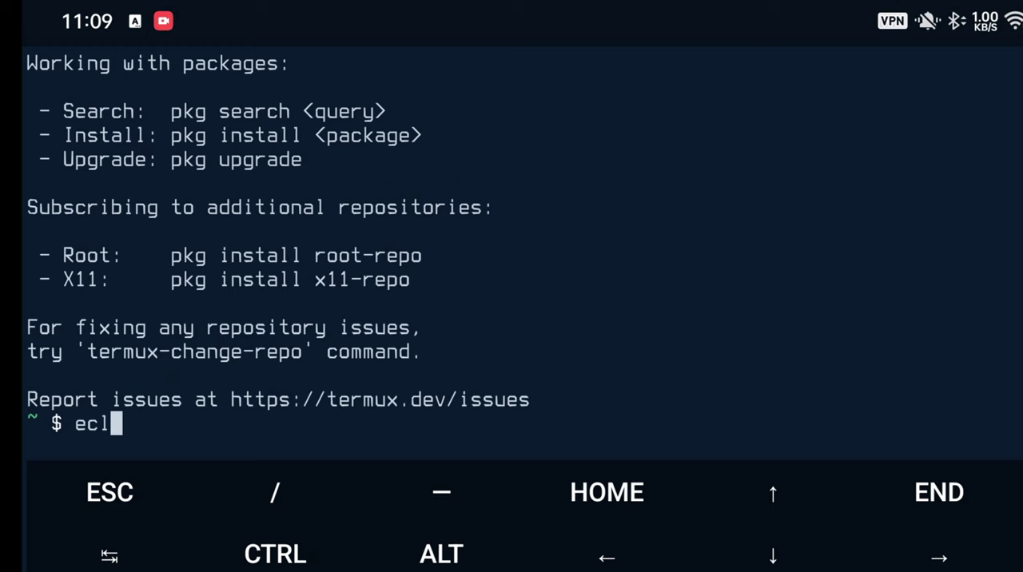
key("Return")
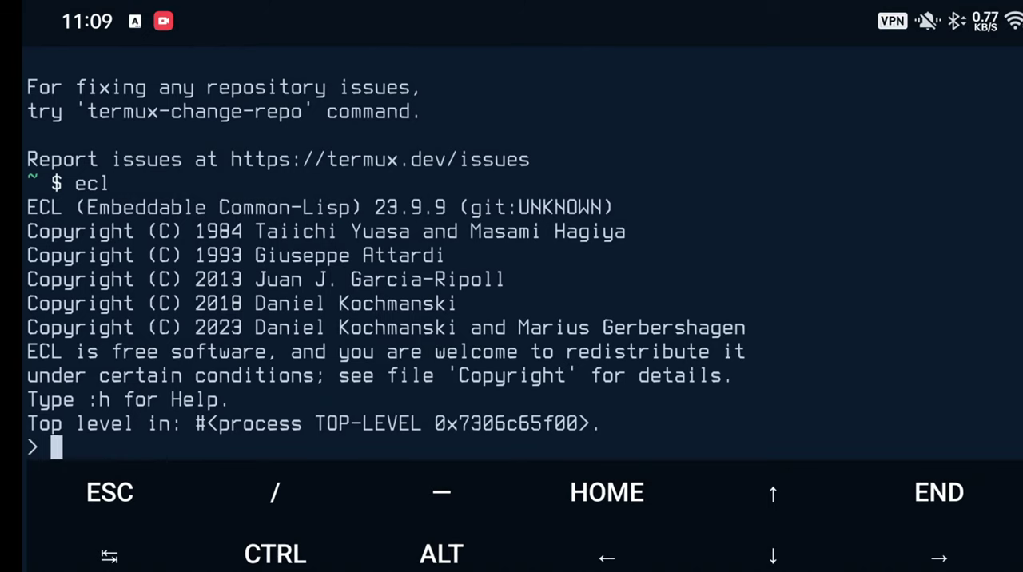
Evaluate (defvar ll '(a b c d e f)), then evaluate ll to show (A B C D E F).
type("(")
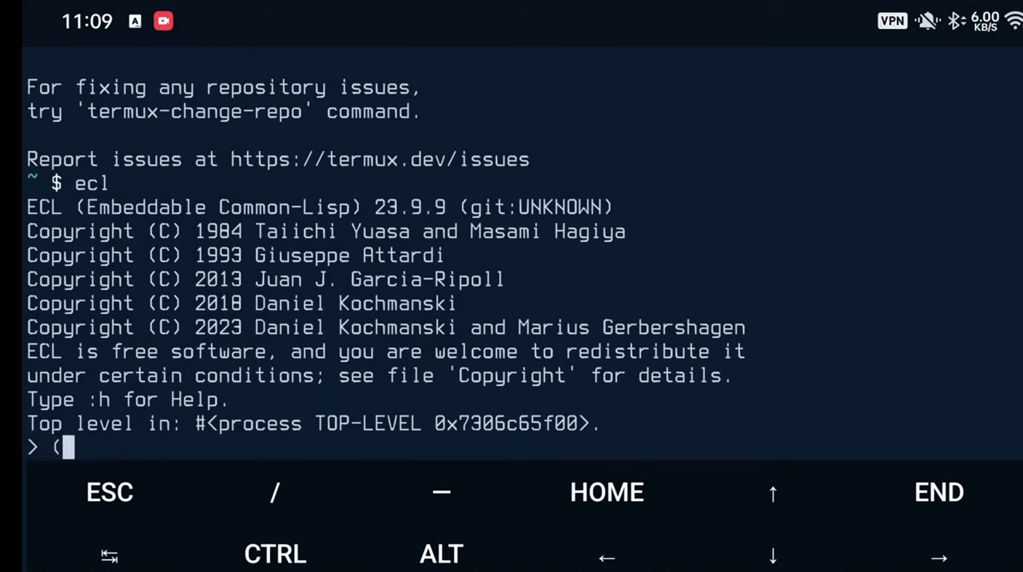
type("def")
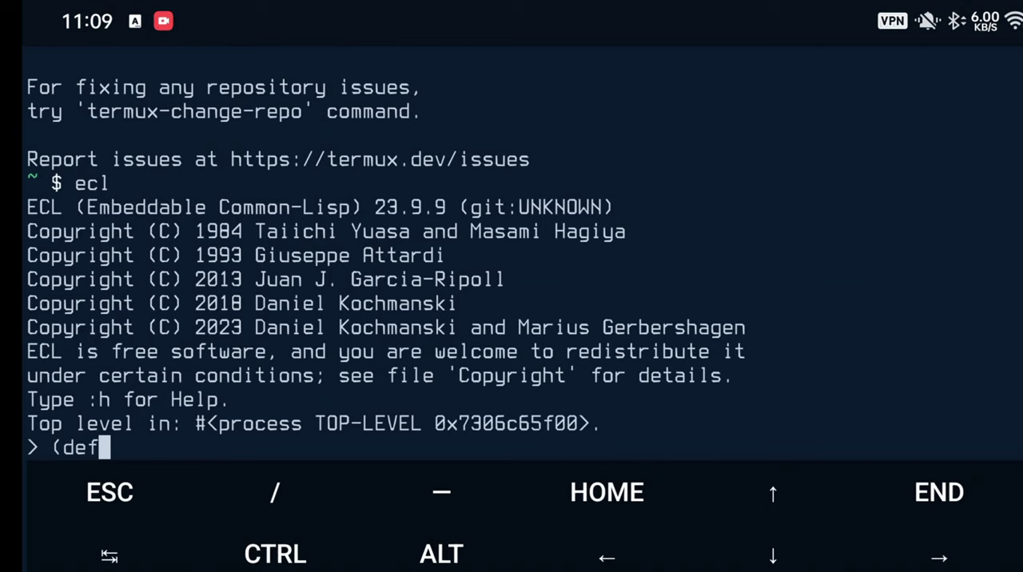
type("var")
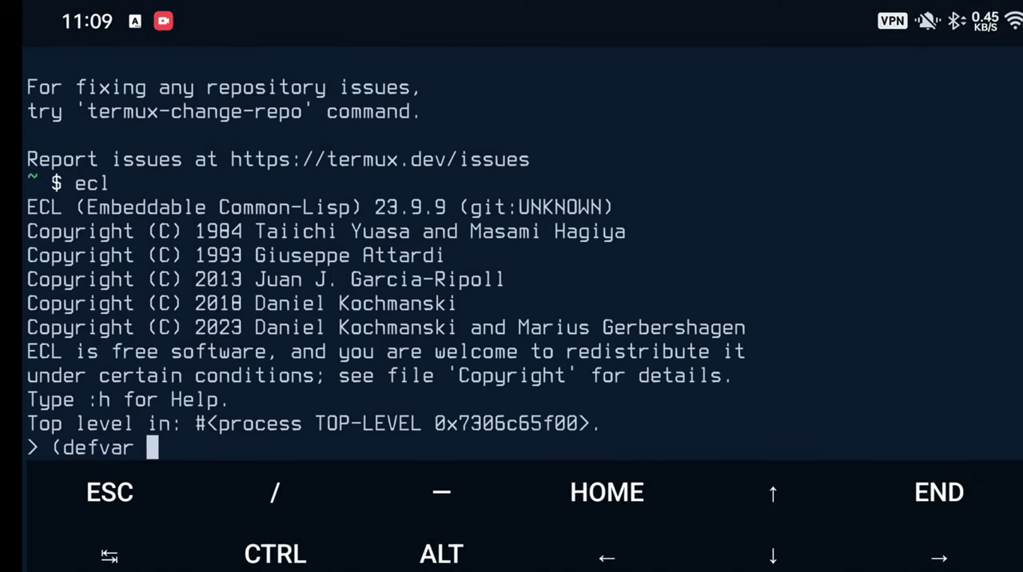
type("ll")
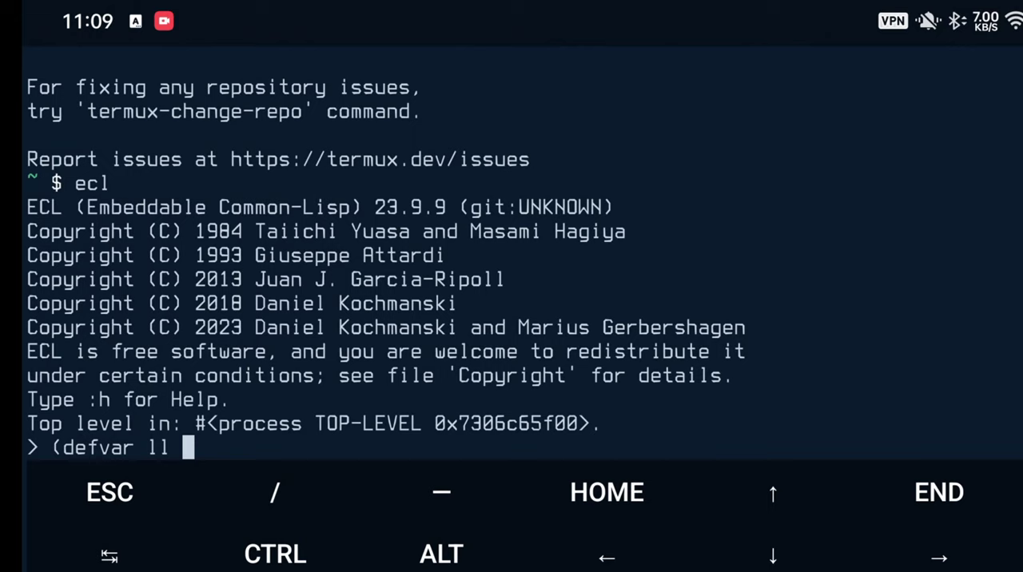
type("'(a b")
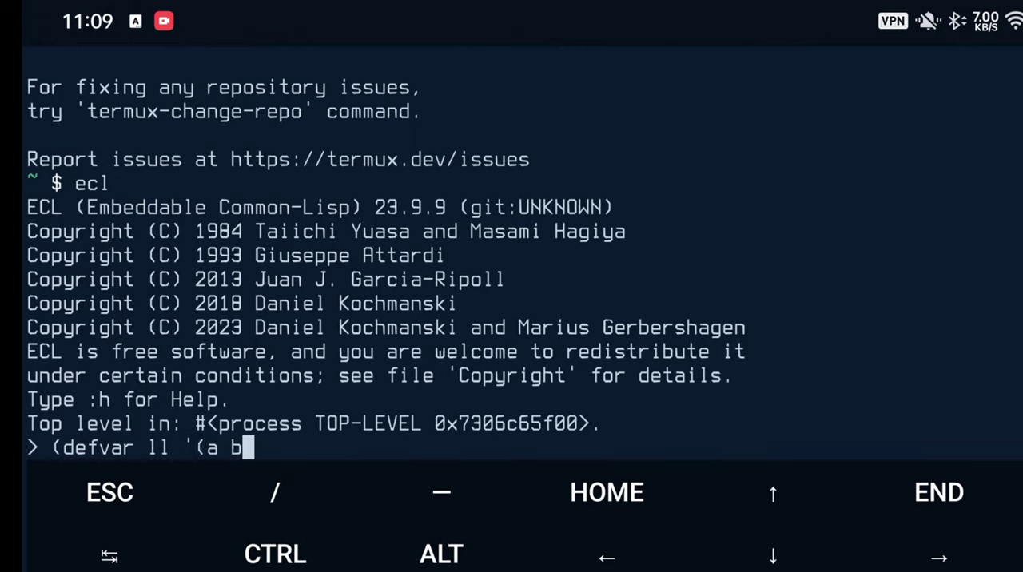
type("c d e")
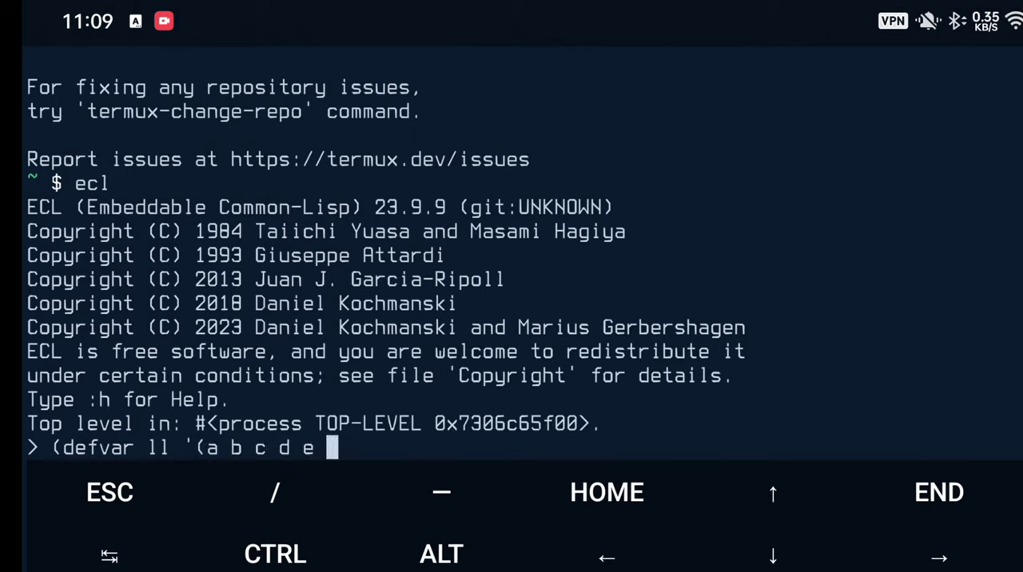
type("f))")
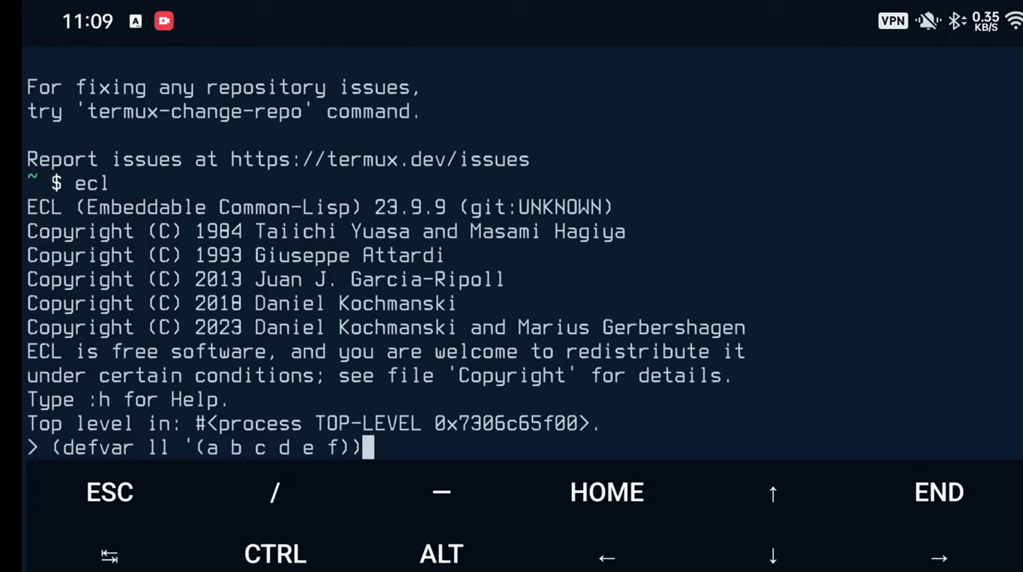
key("Return")
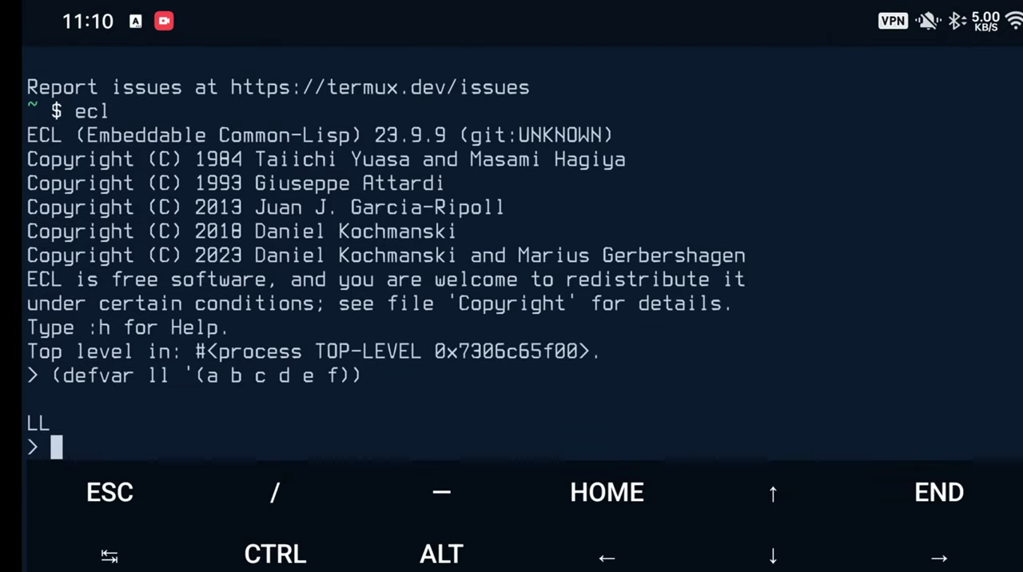
type("ll")
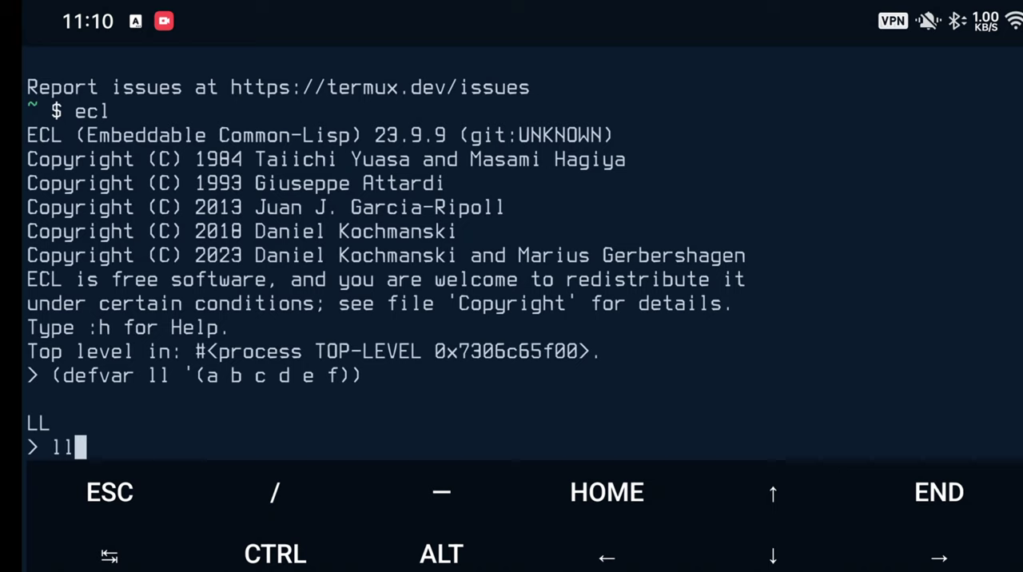
key("Return")
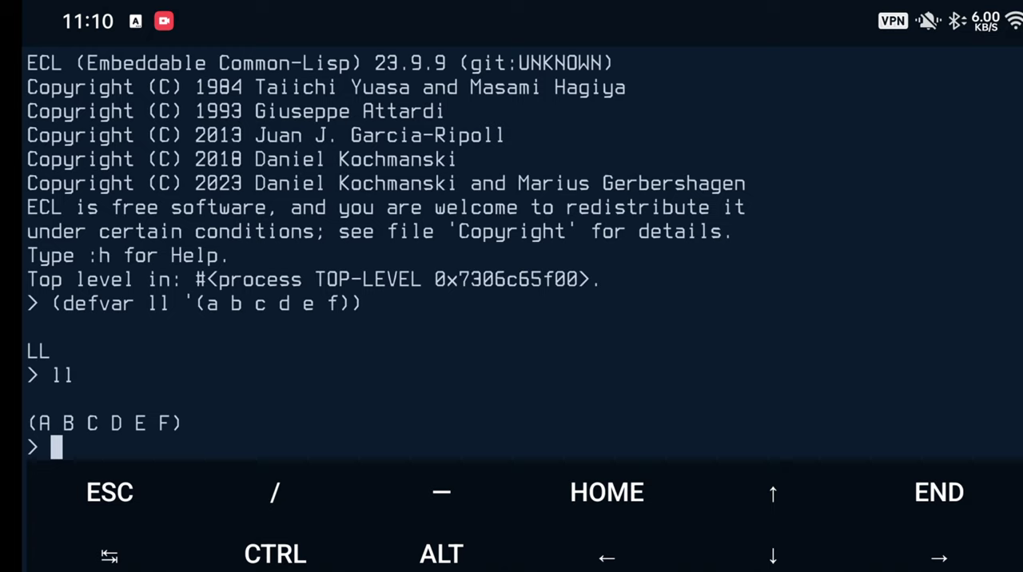
Evaluate (append ll ll) to get (A B C D E F A B C D E F).
type("(")
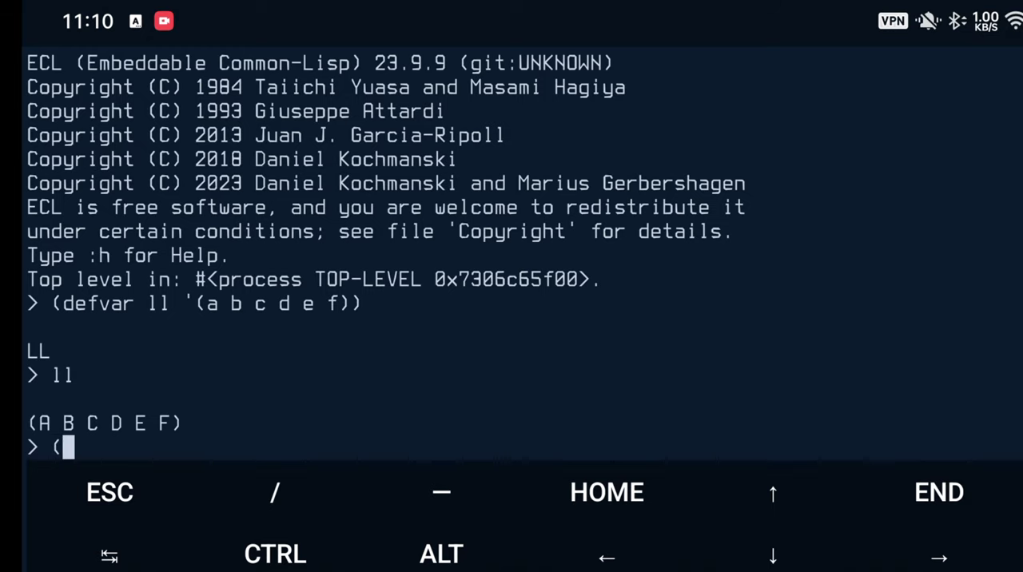
type("appen")
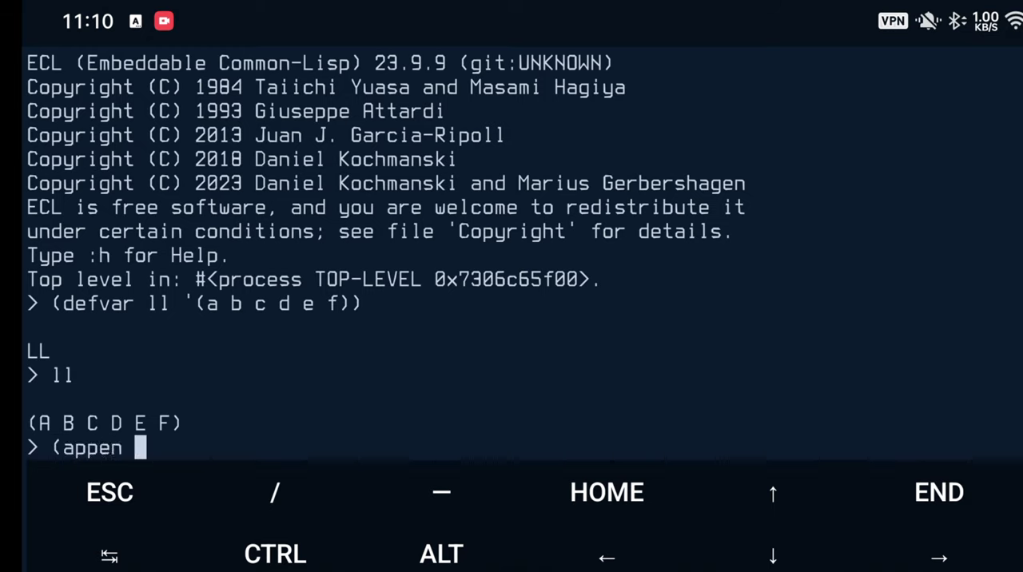
type("d")
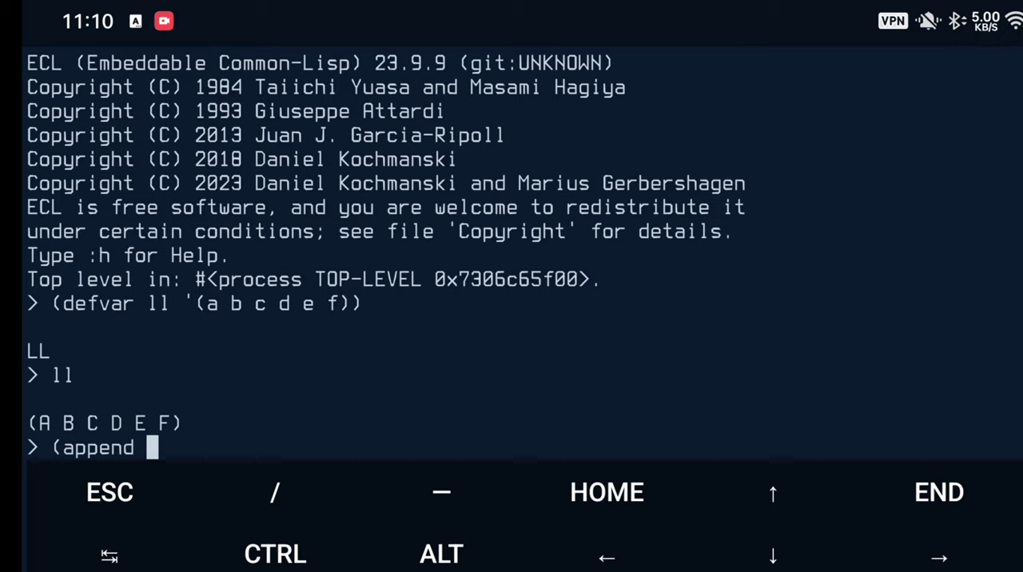
type("ll ll")
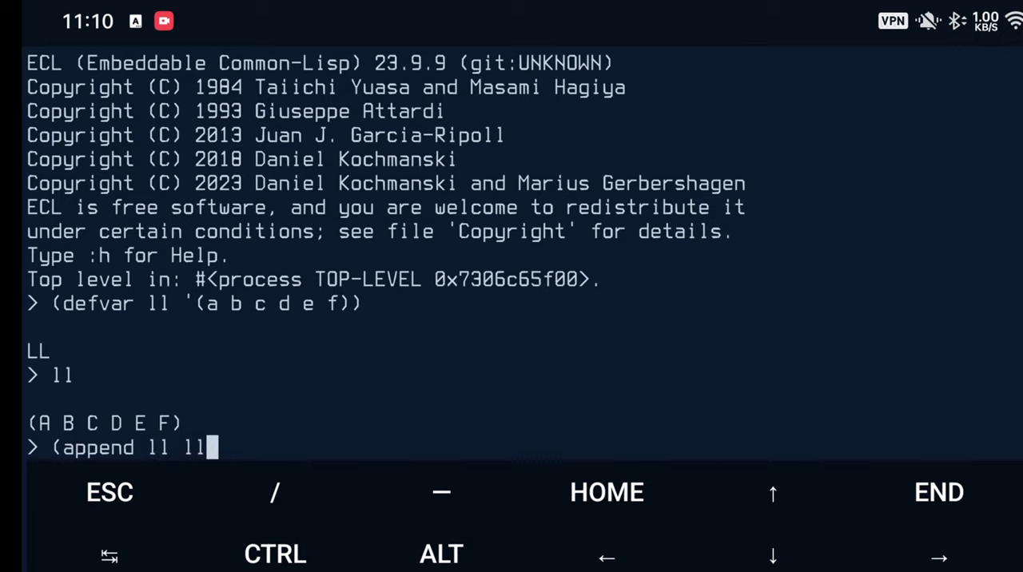
type(")")
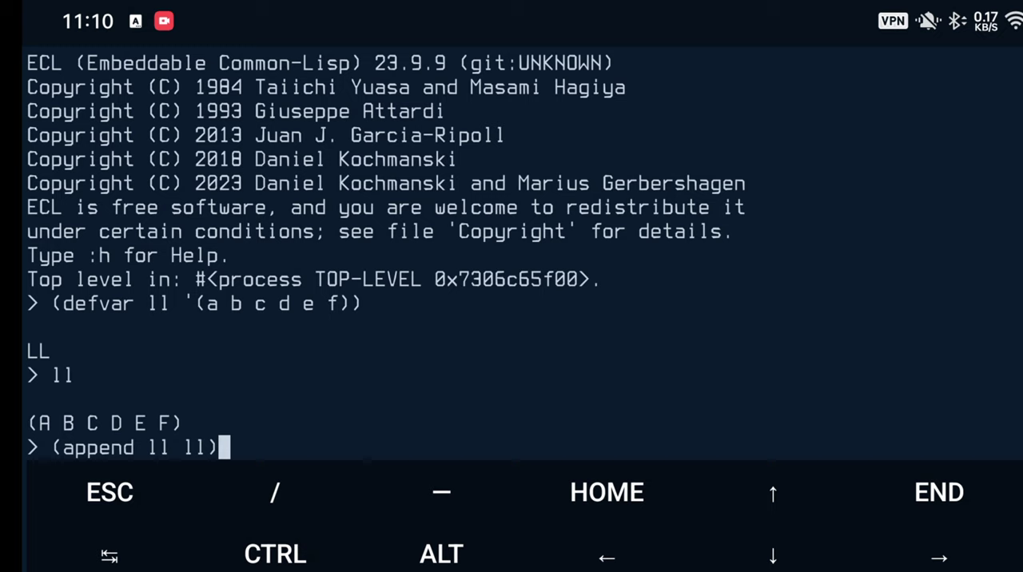
key("Return")
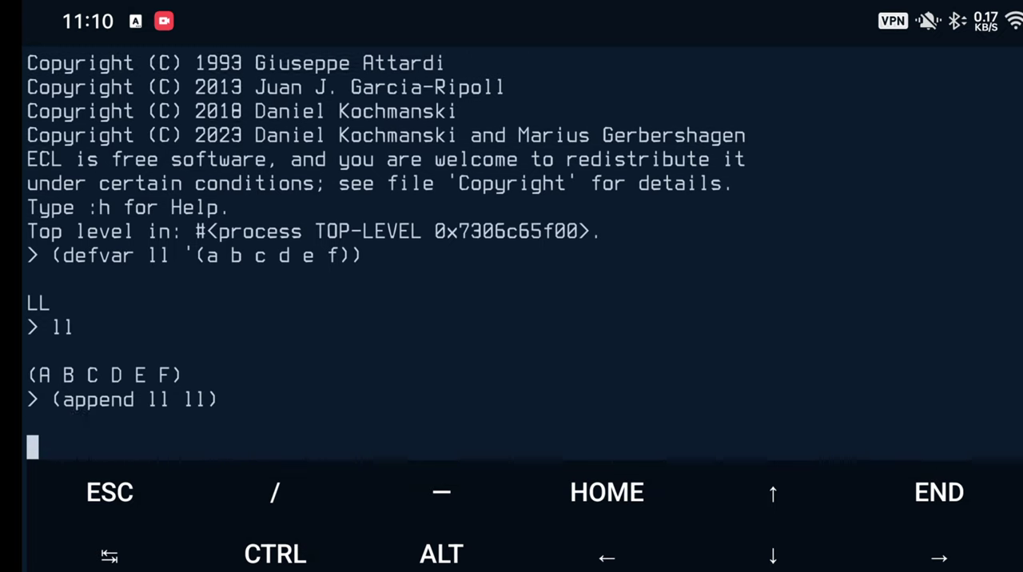
key("Return")
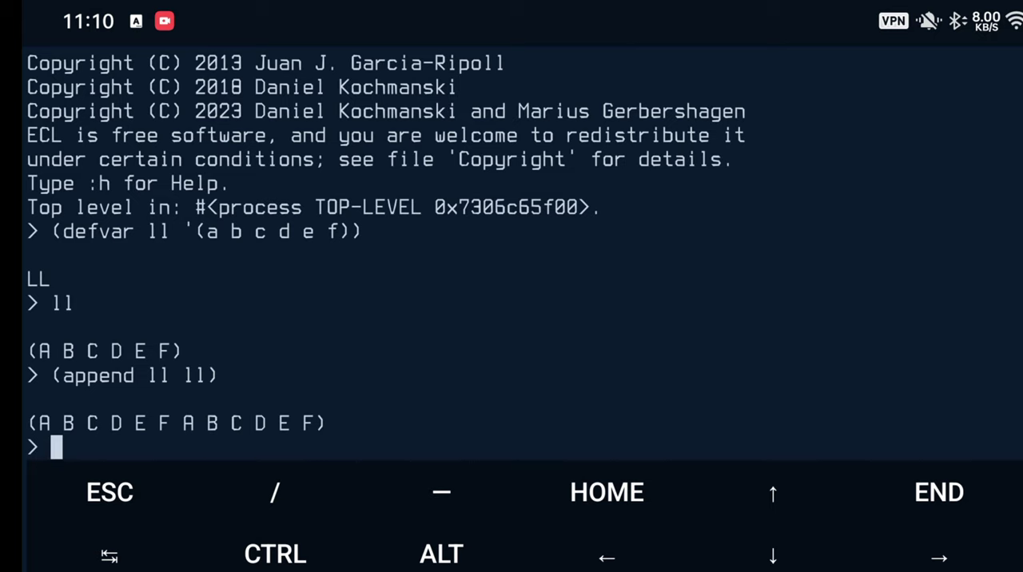
Evaluate (nconc ll ll), making the circular list print endlessly.
type("(nconc")
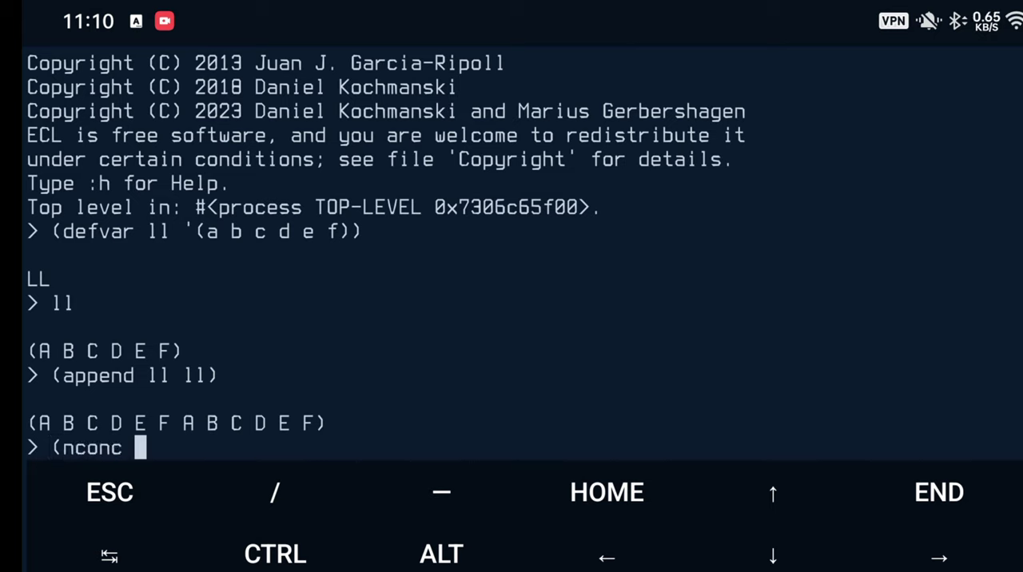
type("ll ll")
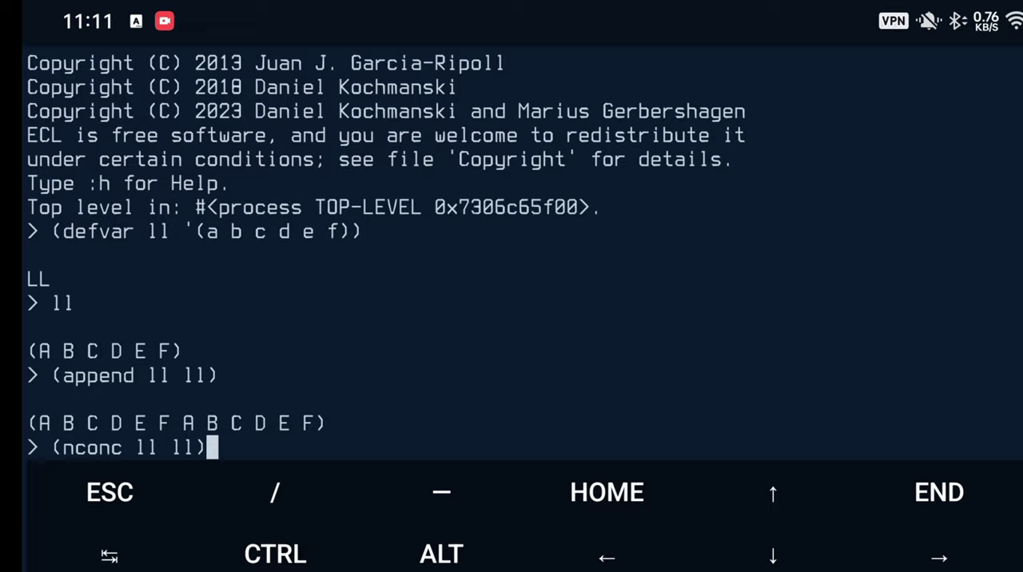
key("Return")
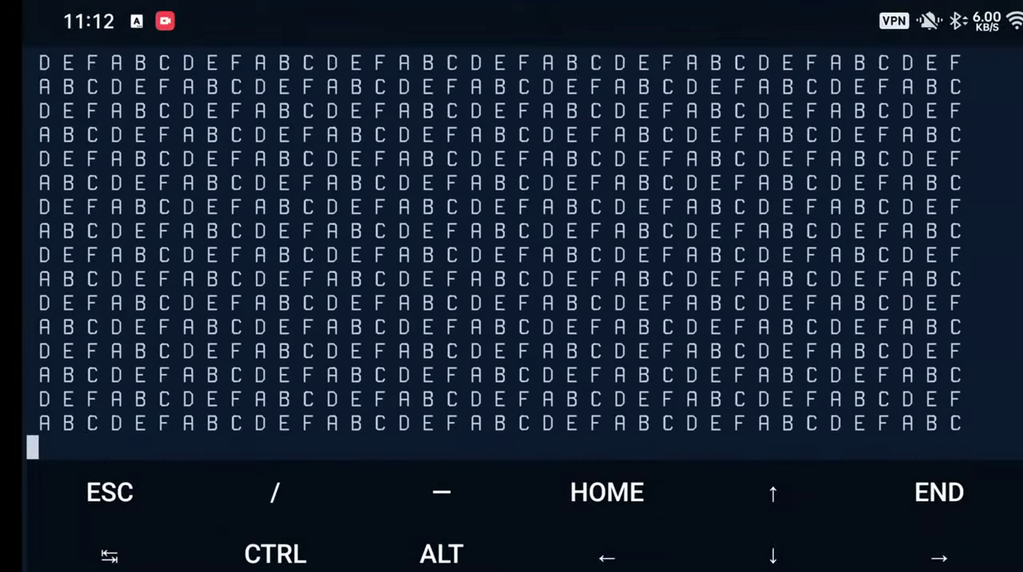
Interrupt the endless A B C D E F output with Ctrl+C, entering ECL's break loop.
key("ctrl+c")
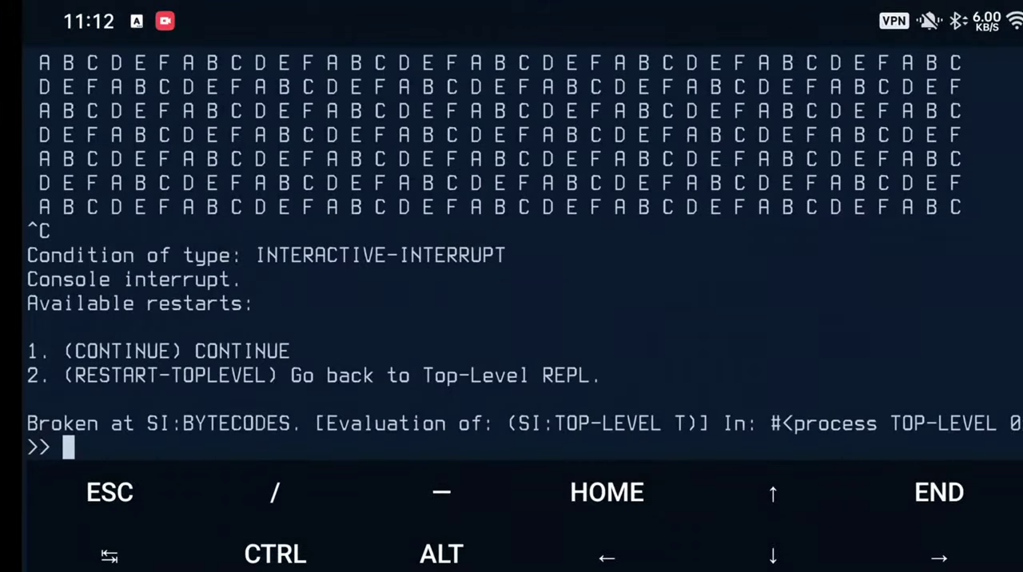